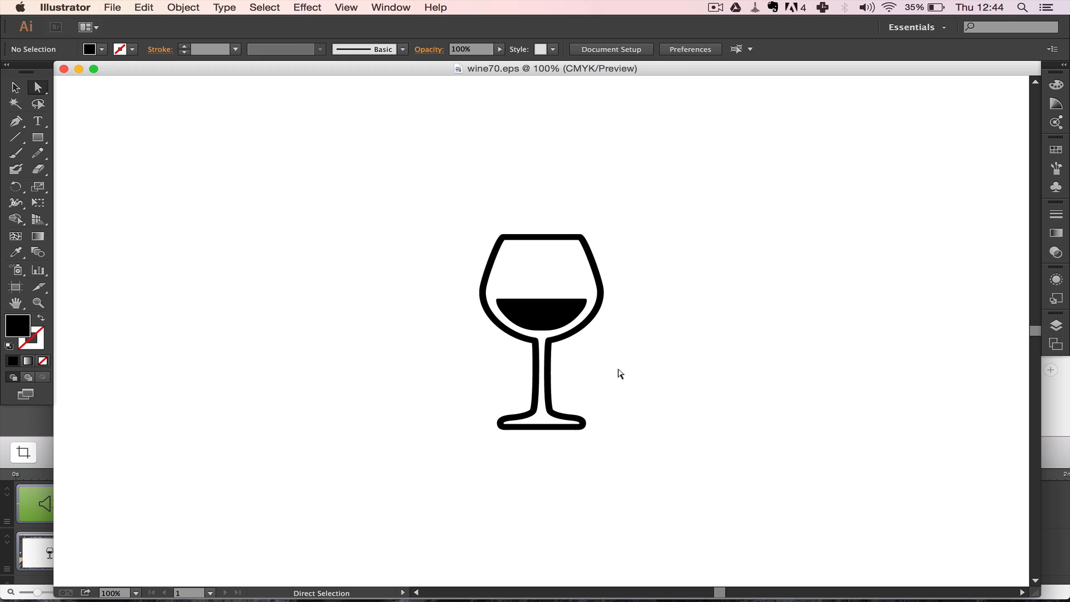
mouse_move(257, 341)
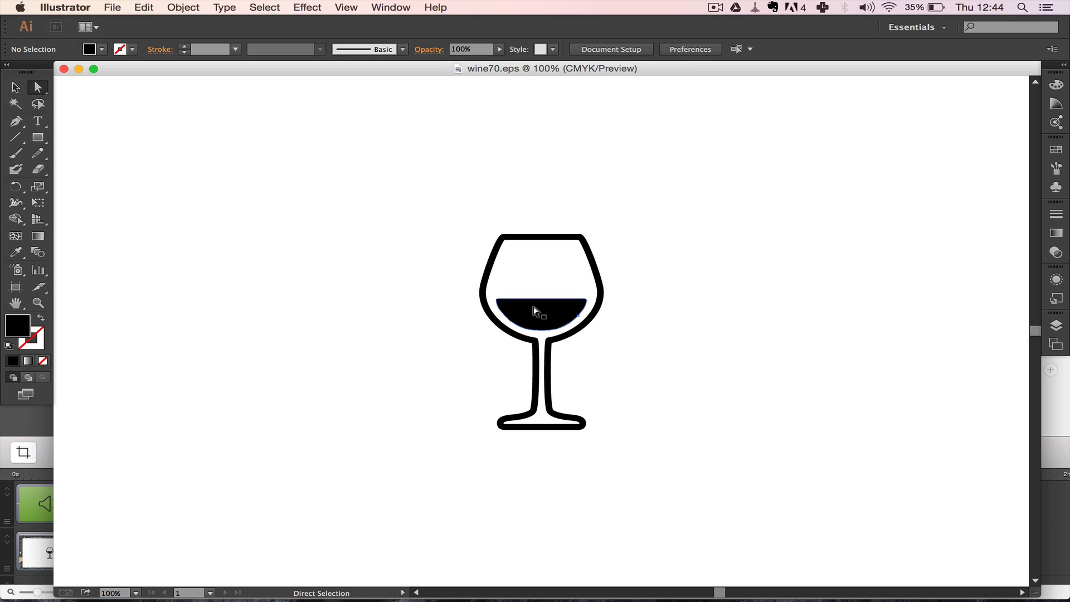
Recolour the wine fill from black to a dark grey via the Color Picker.
double_click(17, 325)
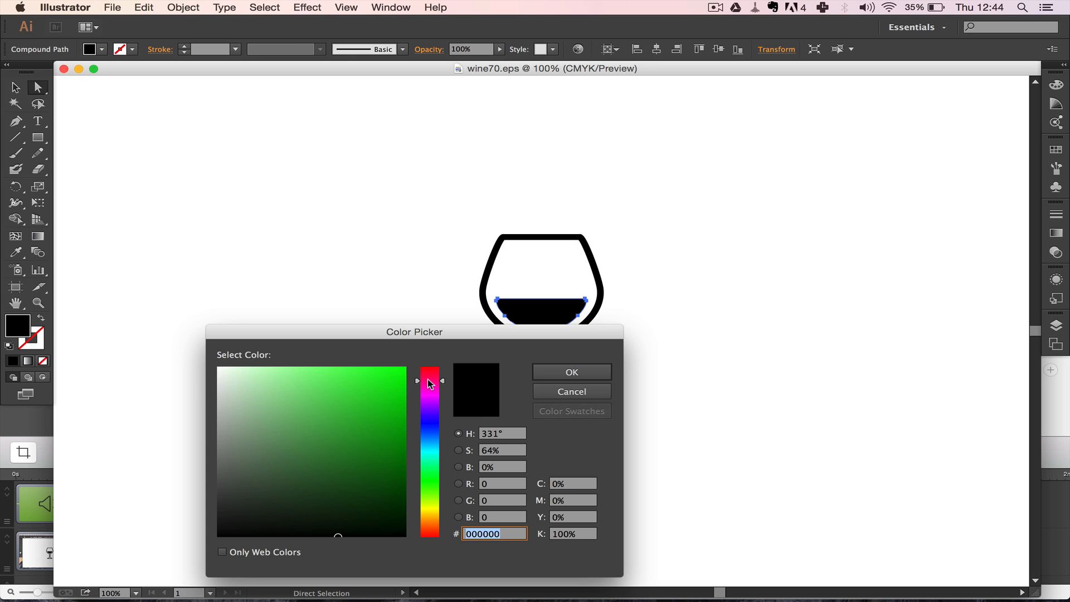
left_click(394, 379)
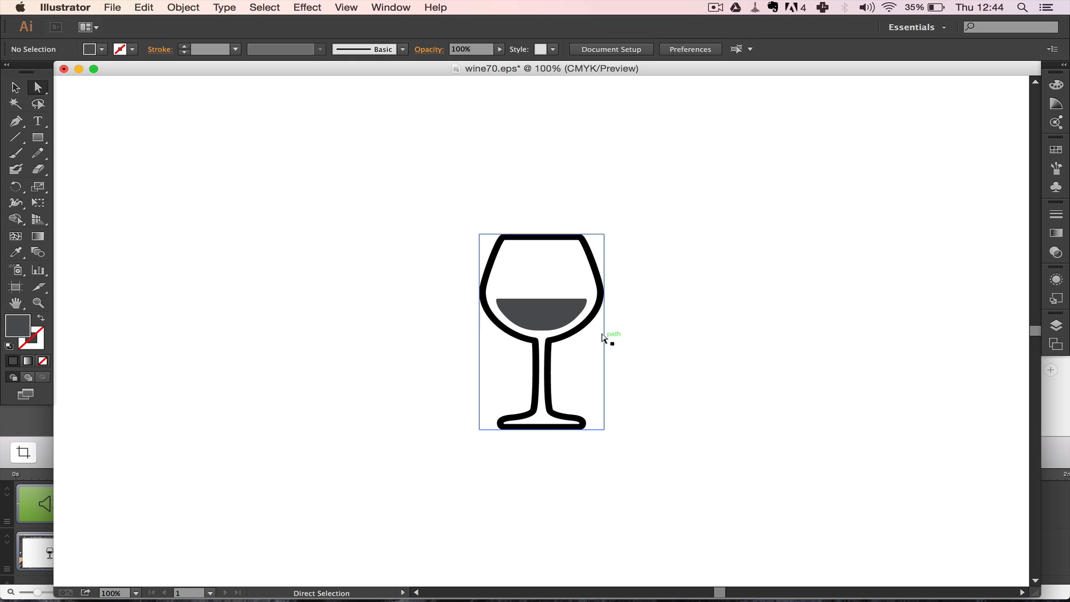
Deselect the whole glass and select only the dark grey wine shape.
left_click(649, 351)
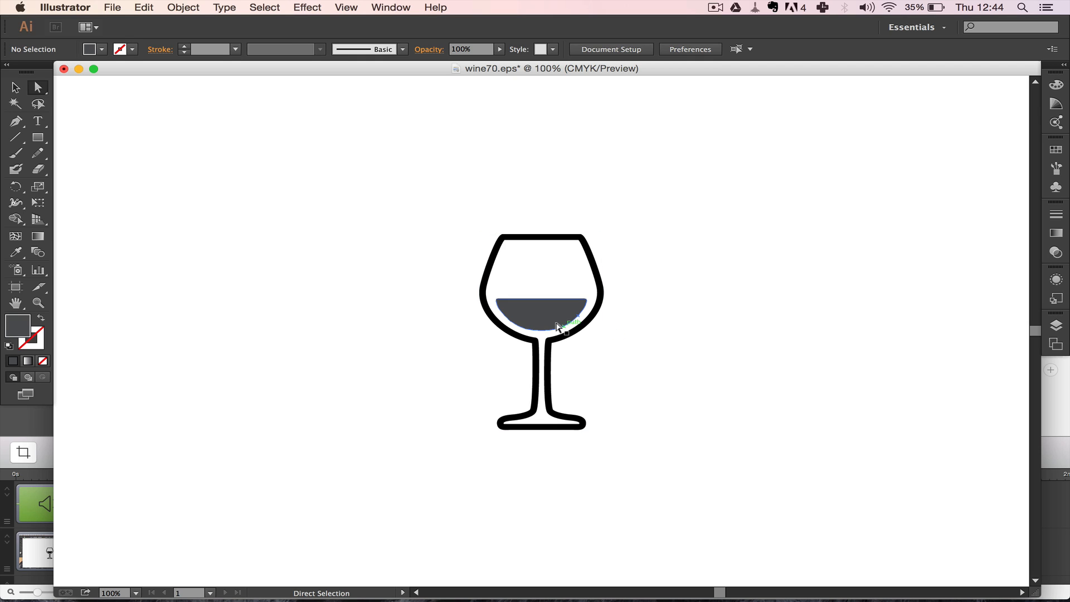
mouse_move(541, 321)
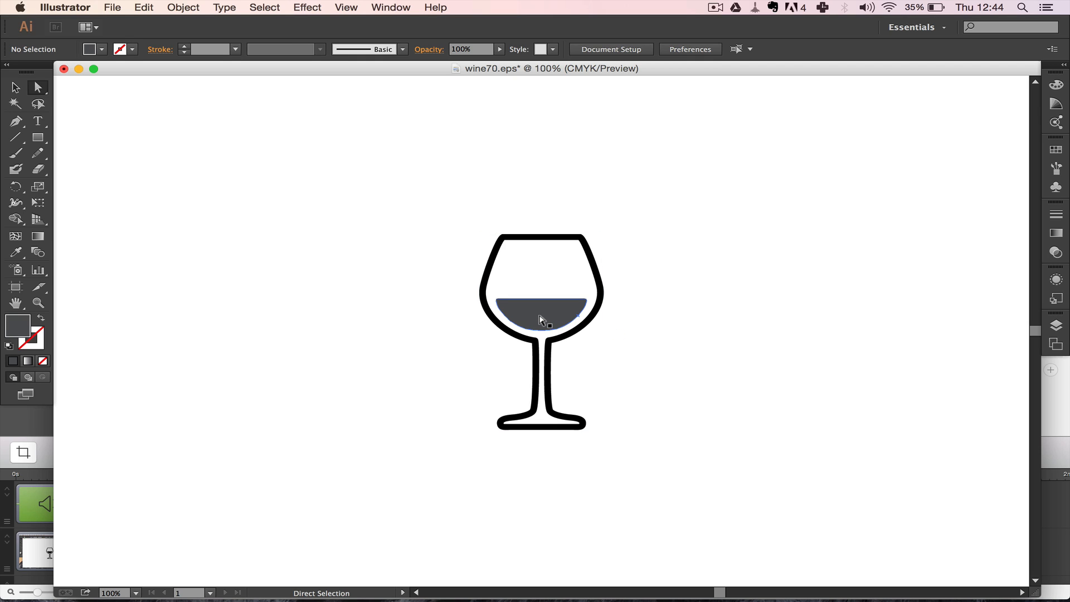
left_click(540, 321)
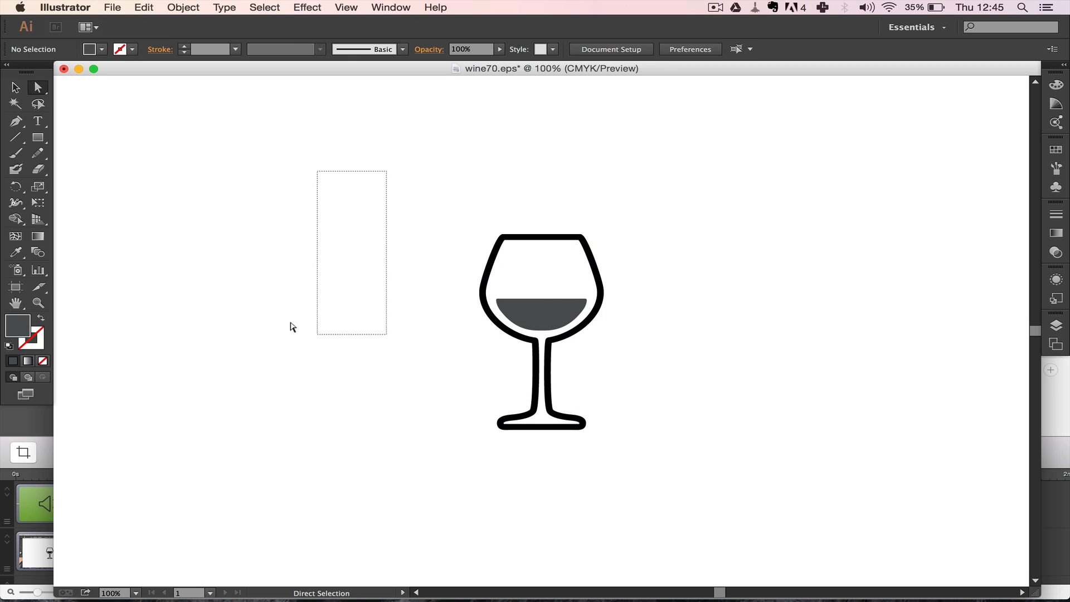
left_click(536, 312)
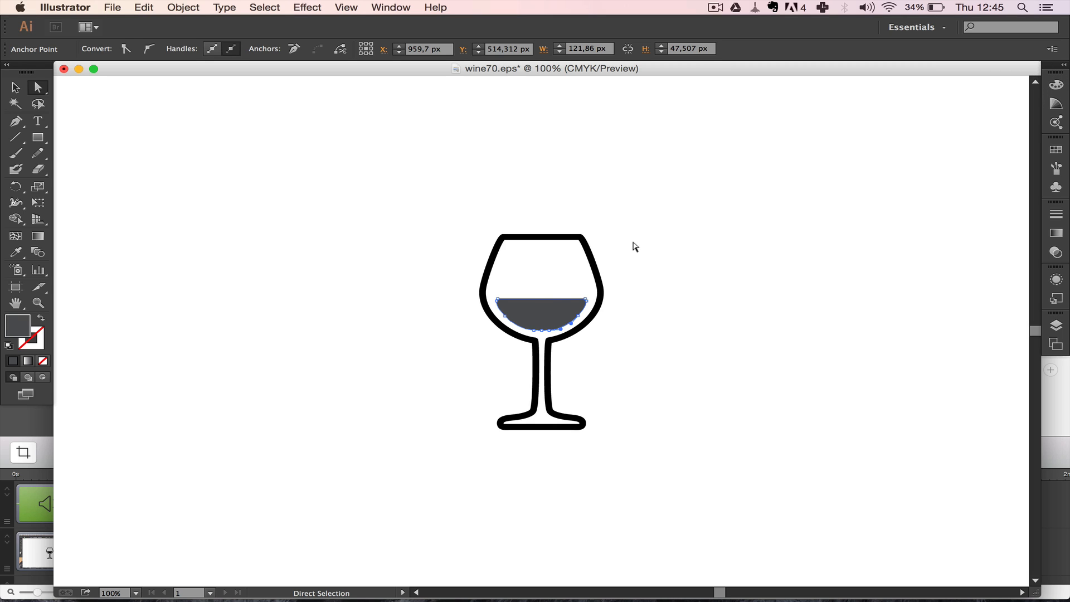
mouse_move(890, 59)
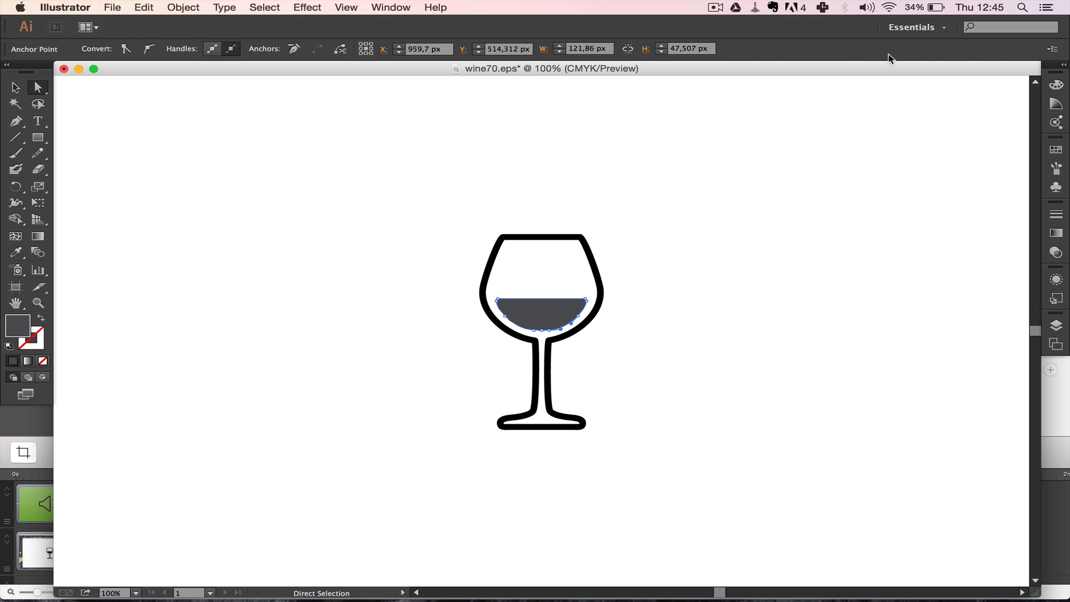
Show the Color panel and switch its mixing mode to Web Safe RGB.
left_click(390, 8)
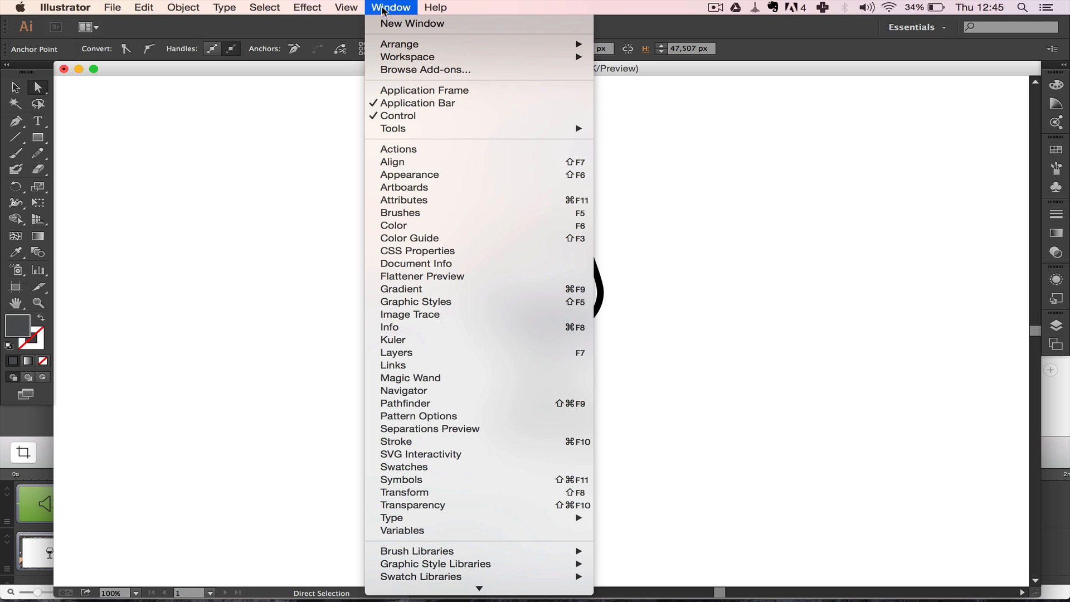
mouse_move(421, 226)
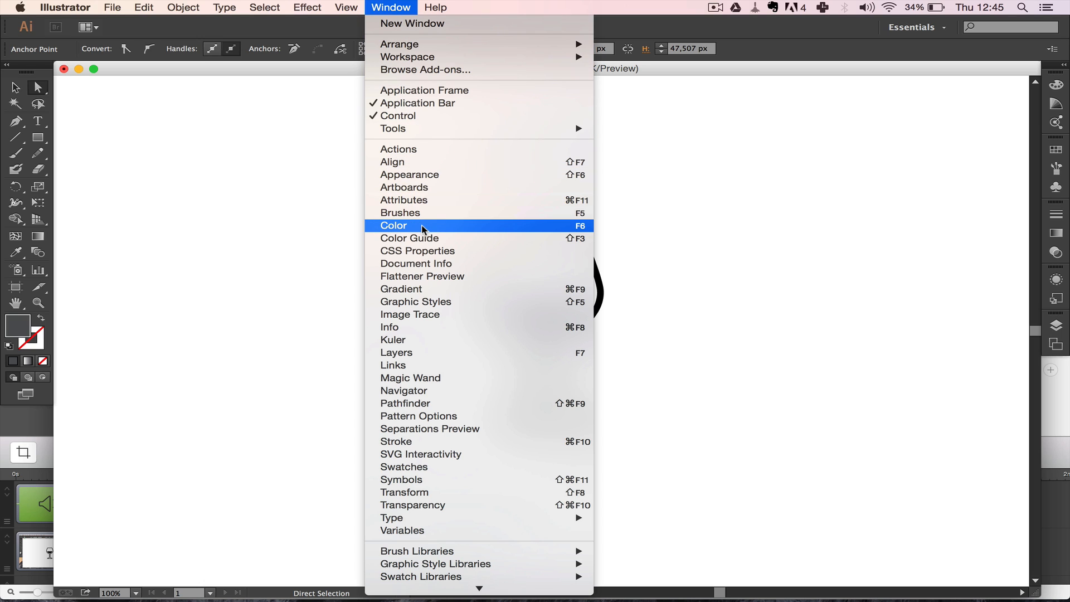
left_click(394, 226)
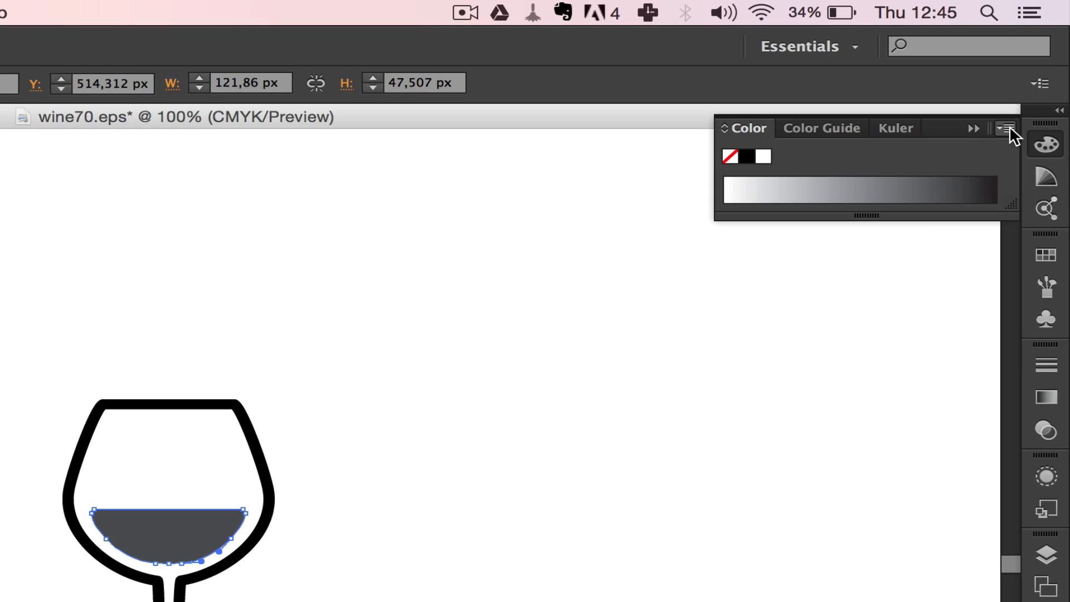
left_click(1004, 129)
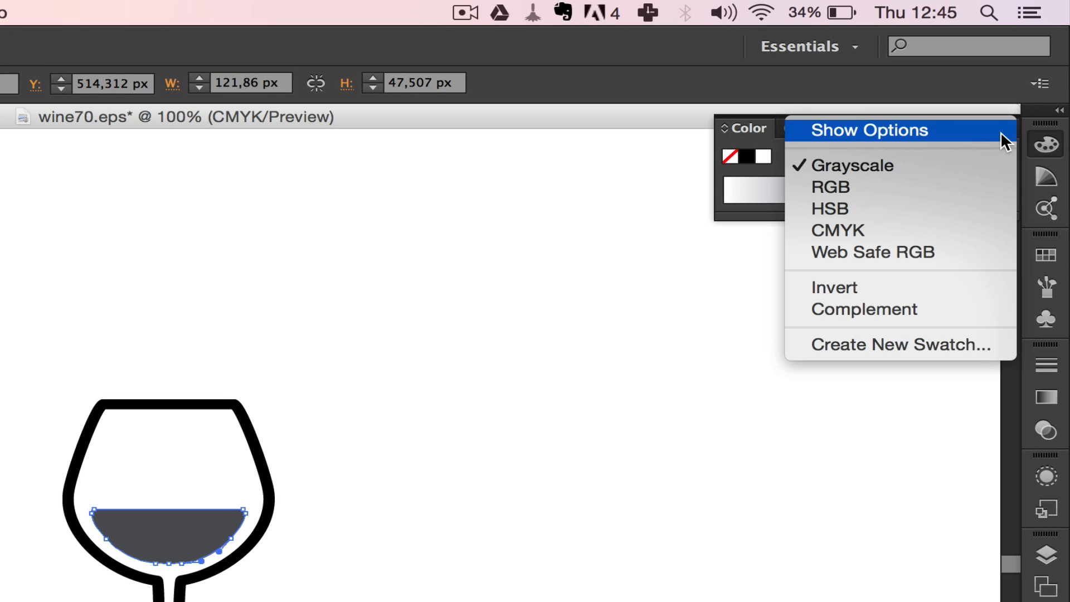
mouse_move(842, 230)
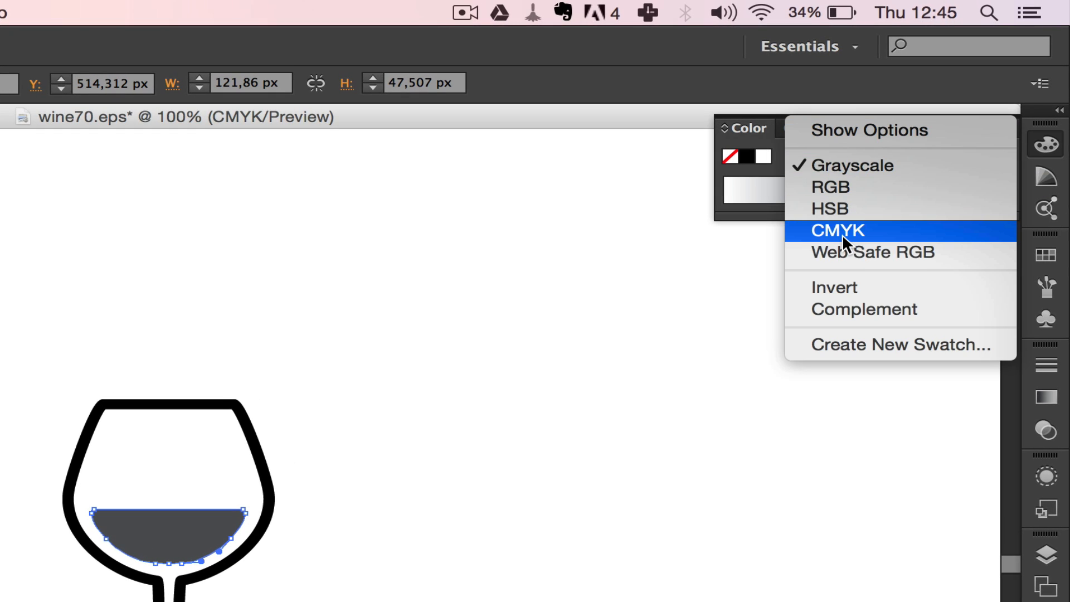
mouse_move(851, 258)
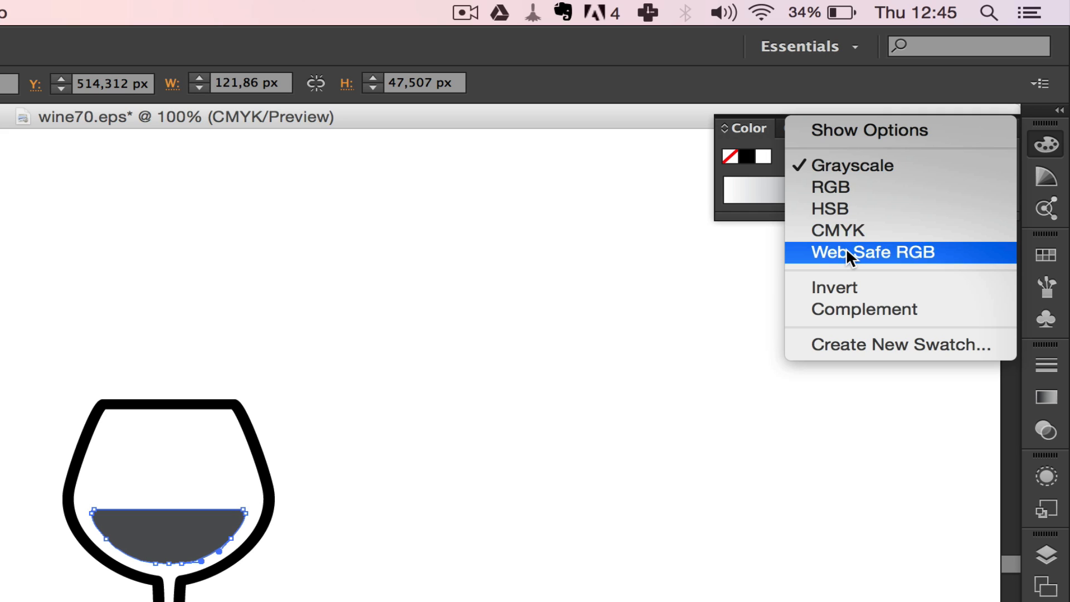
left_click(870, 252)
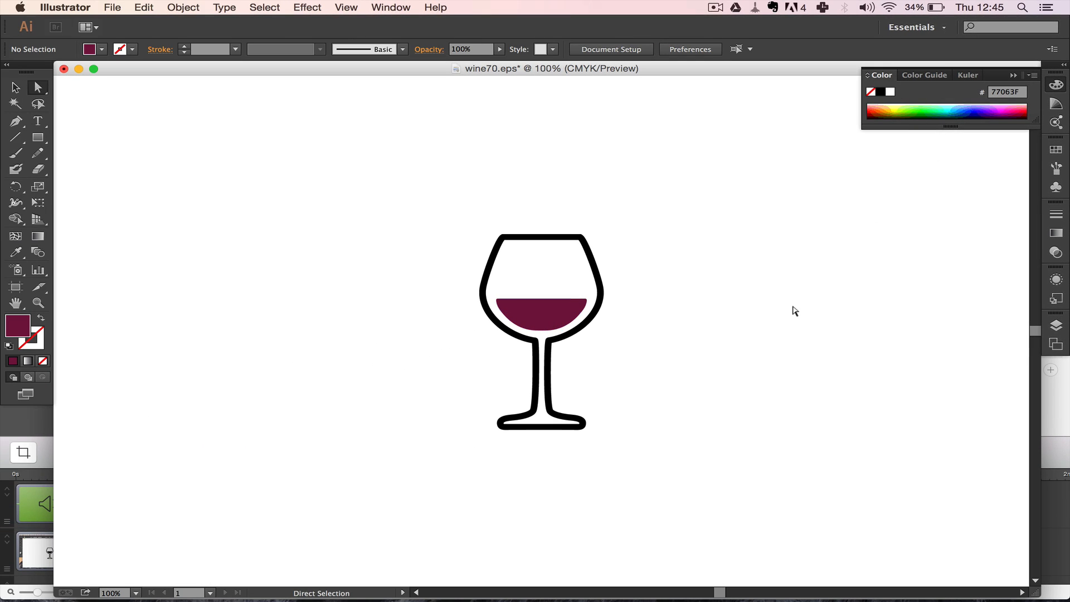
mouse_move(723, 214)
type("18C418")
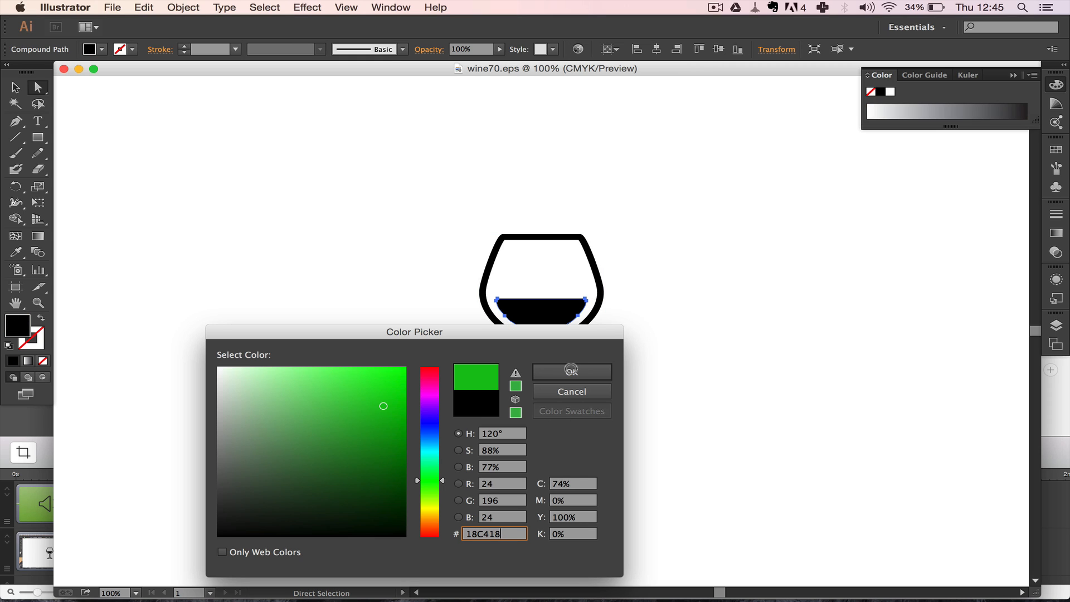
Confirm the dark grey wine fill and deselect the shape.
left_click(570, 371)
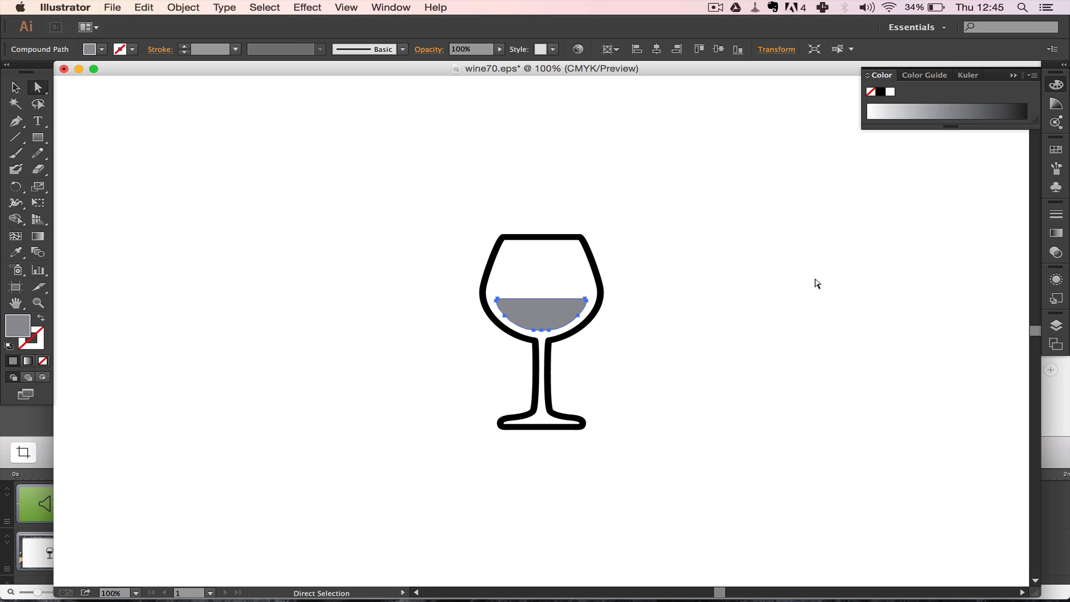
left_click(791, 293)
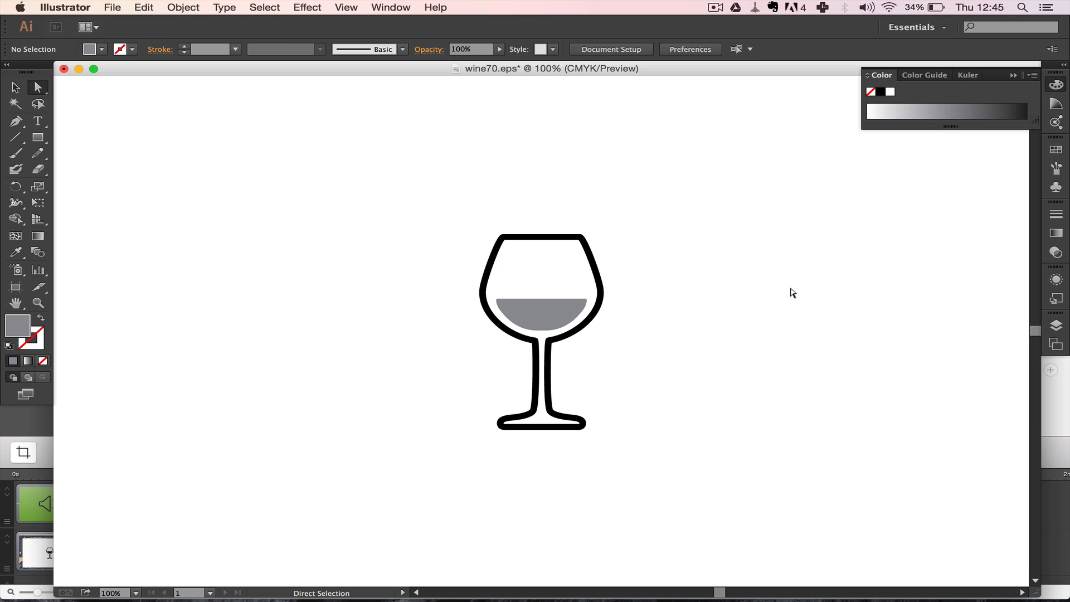
left_click(1016, 74)
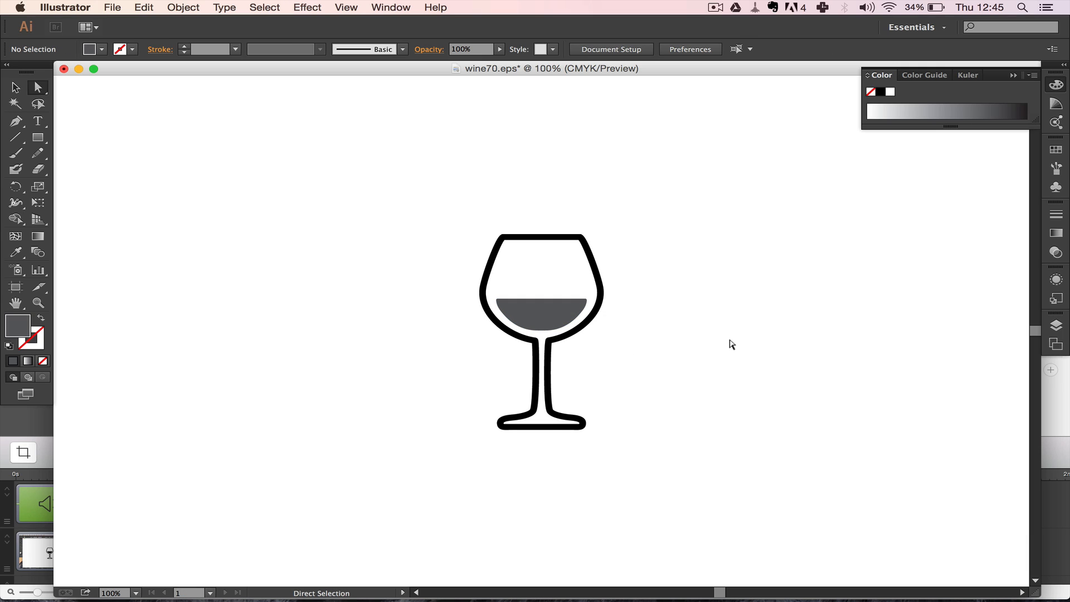
Select the wine shape and show the Color panel's list of colour modes.
left_click(539, 307)
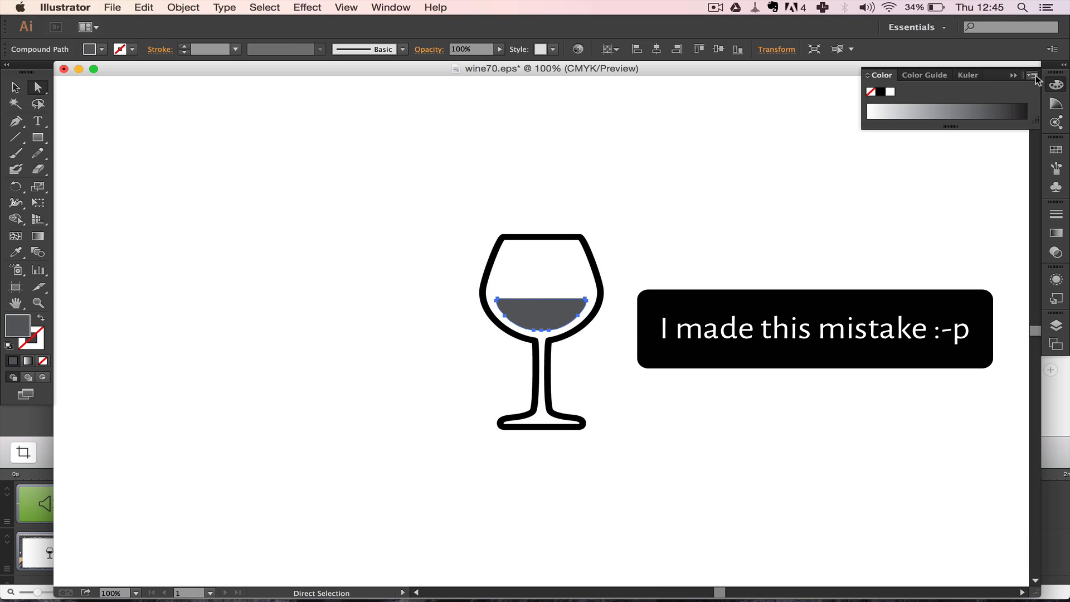
left_click(1031, 75)
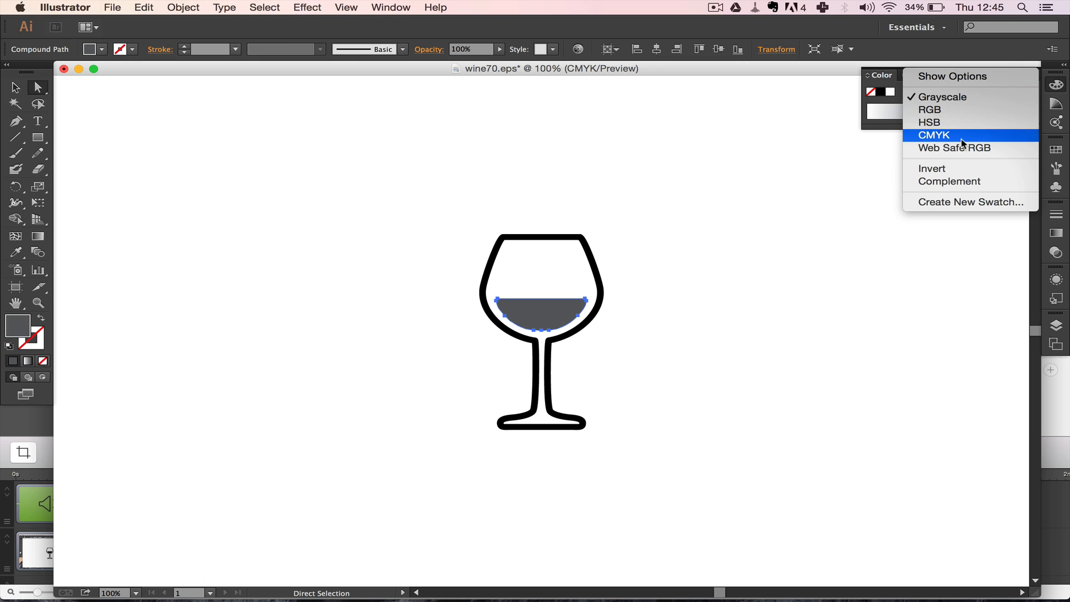